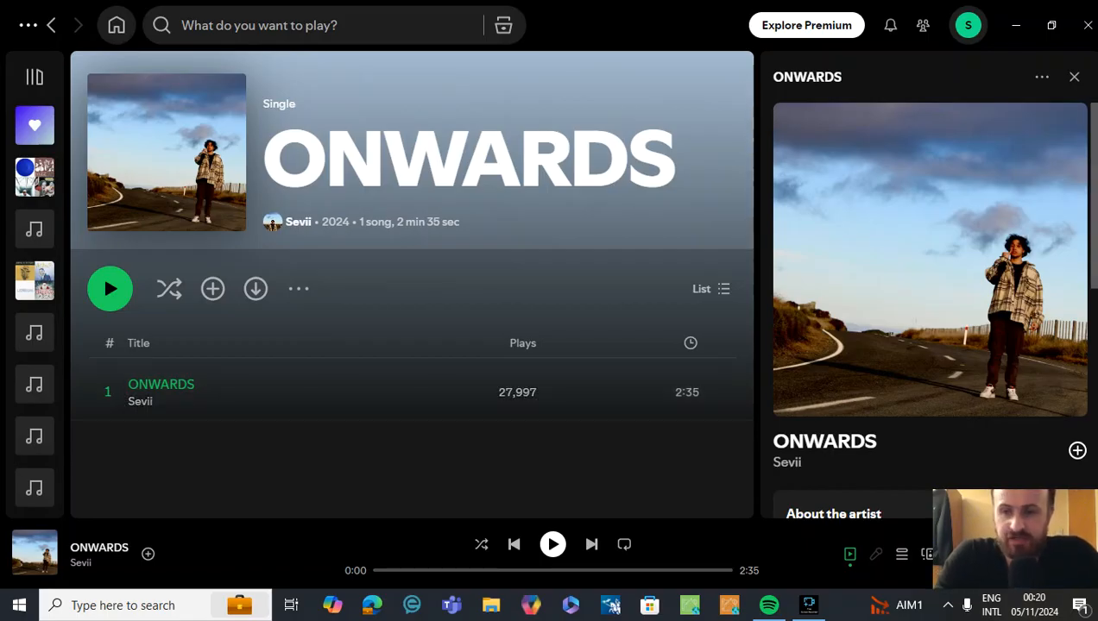
Play Sevii's single ONWARDS from its page and let it run to the end of its 2:35 length.
{"action": "scroll", "scroll_direction": "down", "scroll_amount": 3}
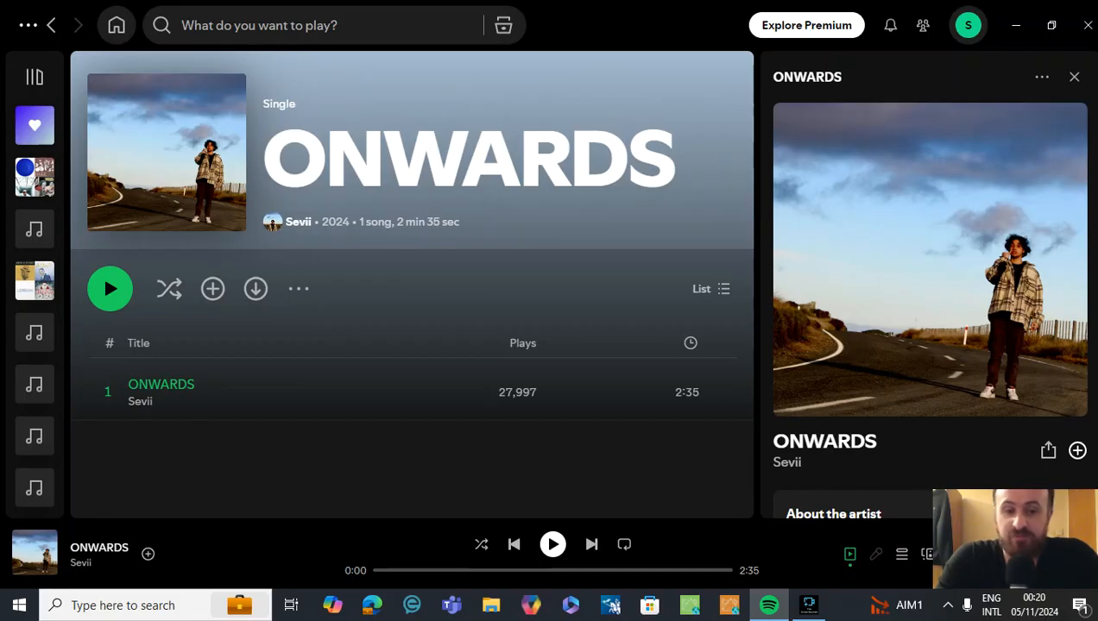
{"action": "left_click", "coordinate": [110, 288]}
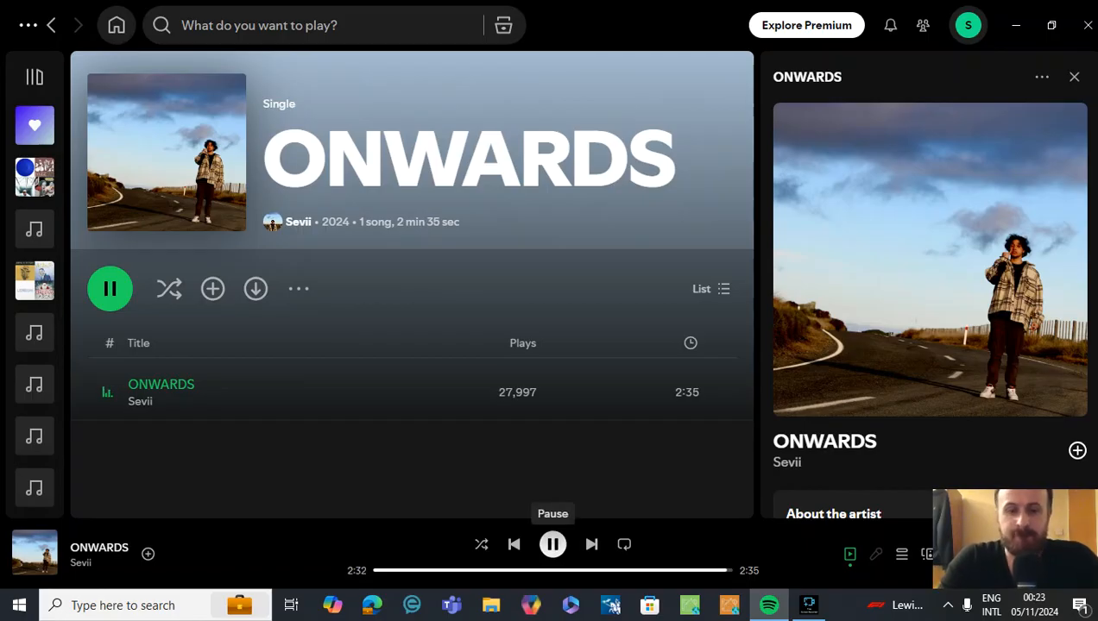
{"action": "left_click", "coordinate": [1073, 76]}
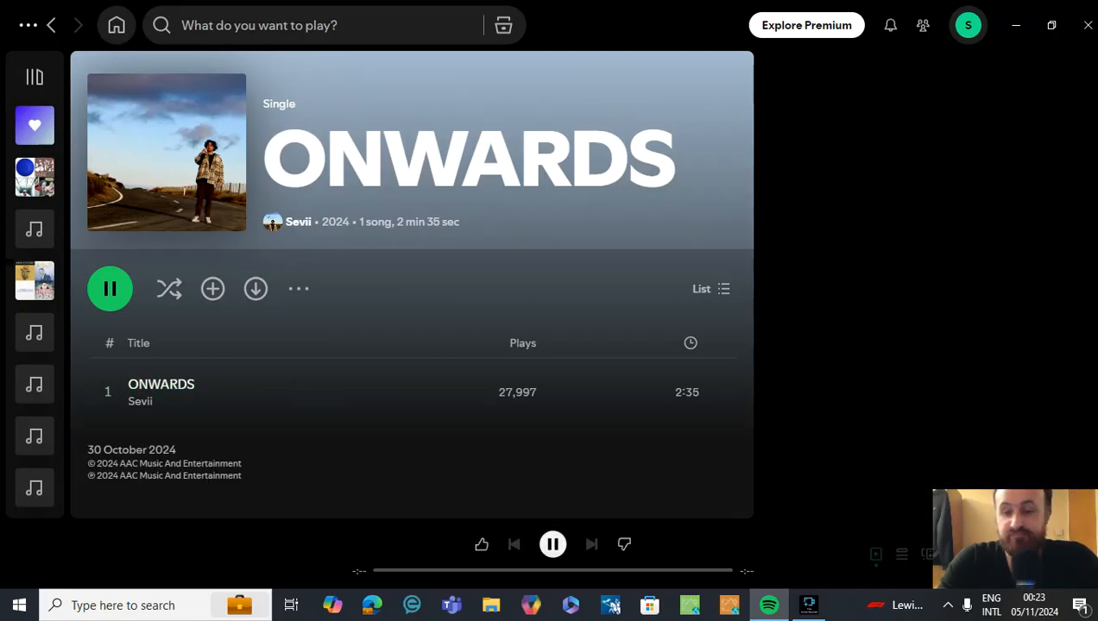